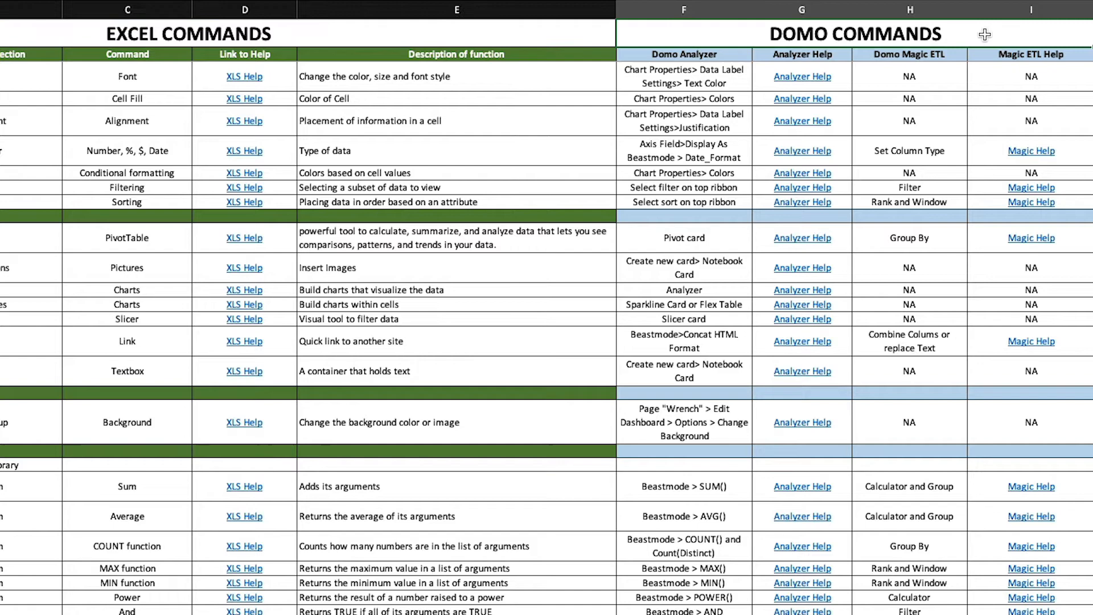
# Point out the Main Ribbon Section, Sub Ribbon Section and Command columns of the mapping sheet
pyautogui.hscroll(-3)
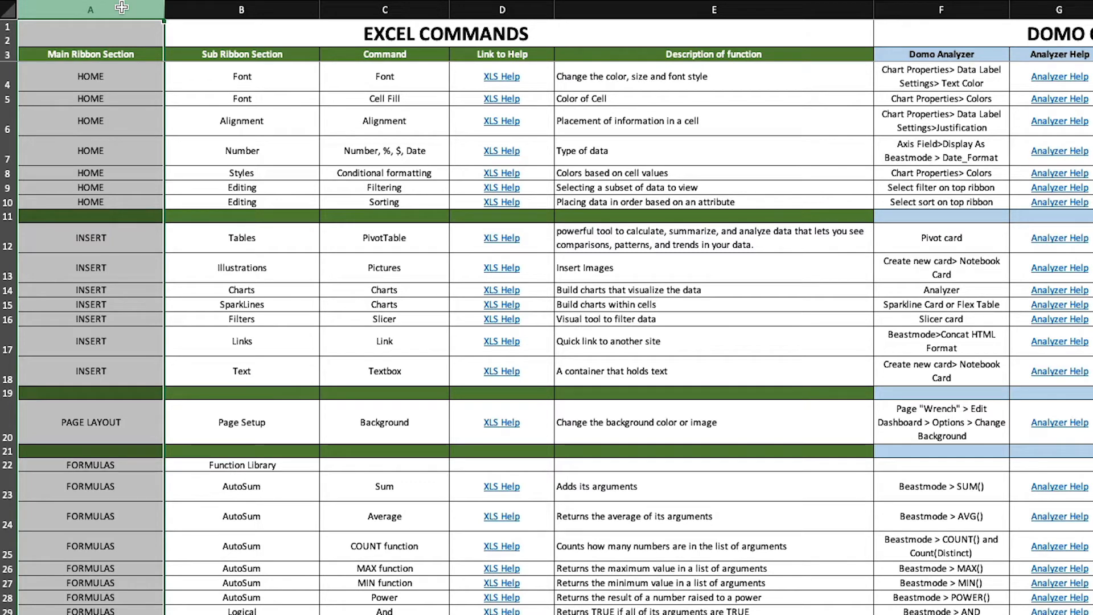
pyautogui.click(242, 10)
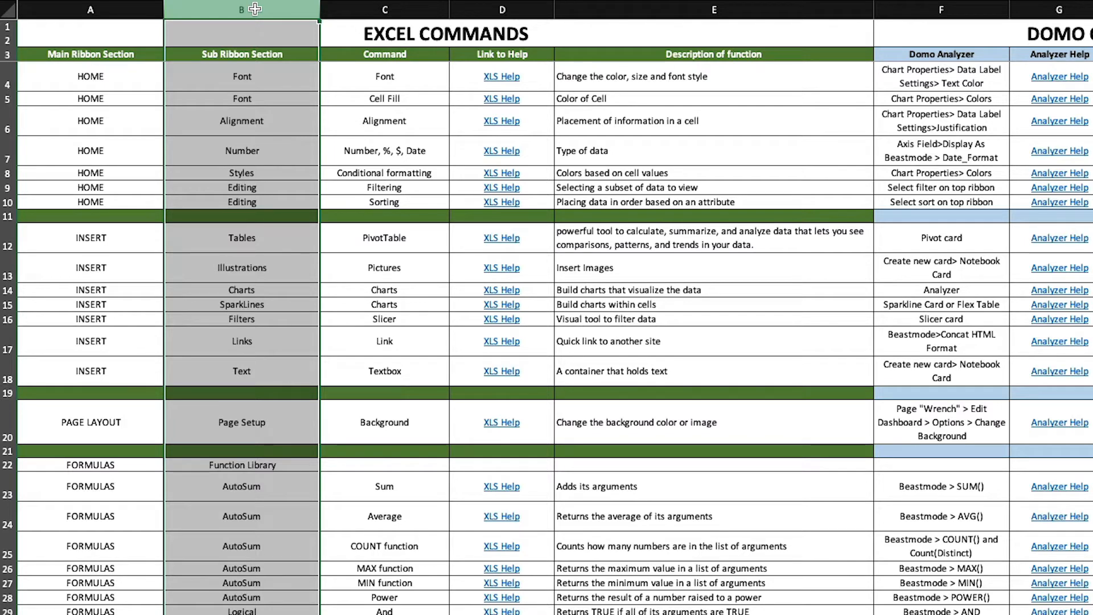
pyautogui.click(384, 10)
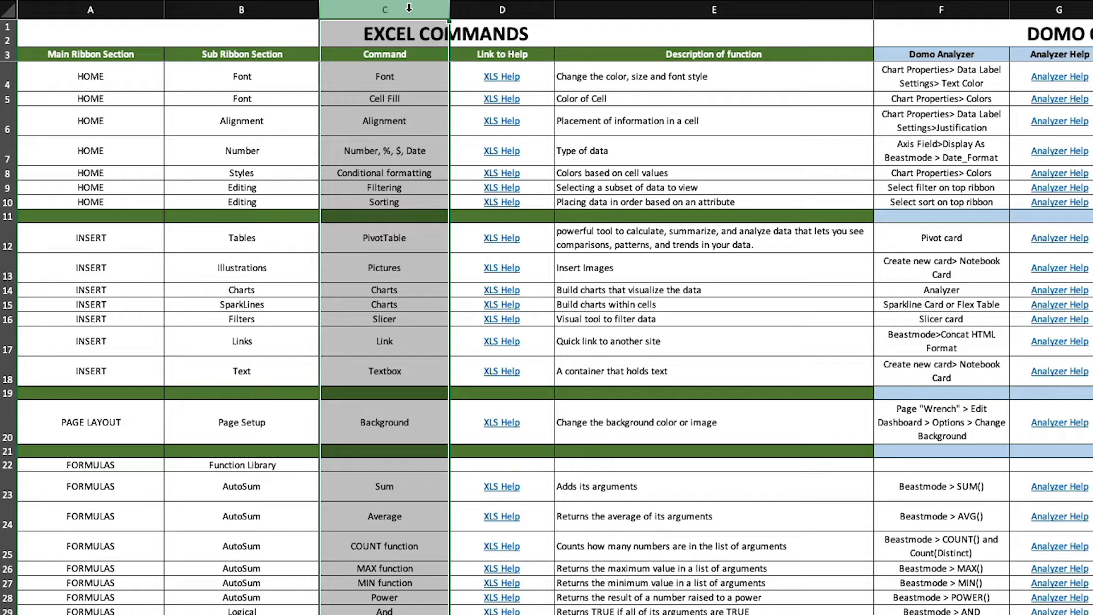
pyautogui.click(501, 11)
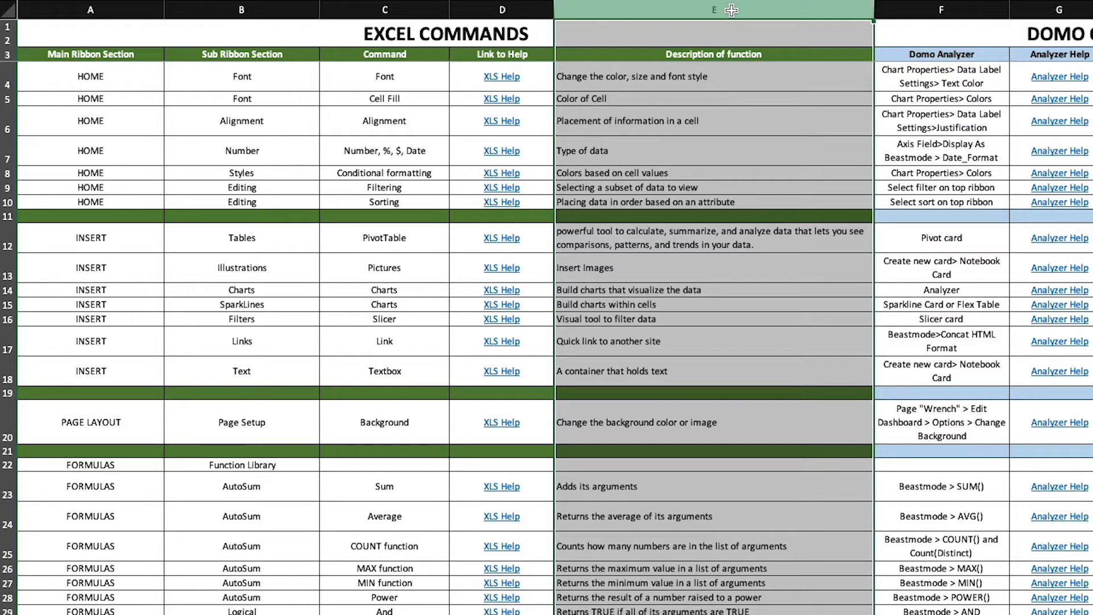
# Point out the Domo Analyzer and Analyzer Help columns of the mapping sheet
pyautogui.hscroll(3)
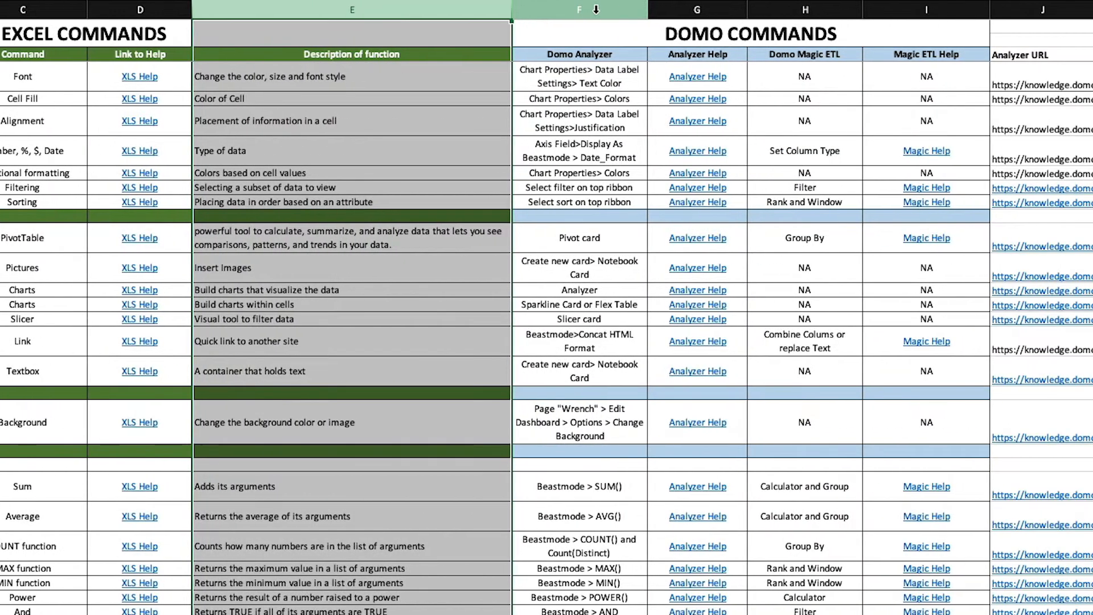
pyautogui.click(578, 10)
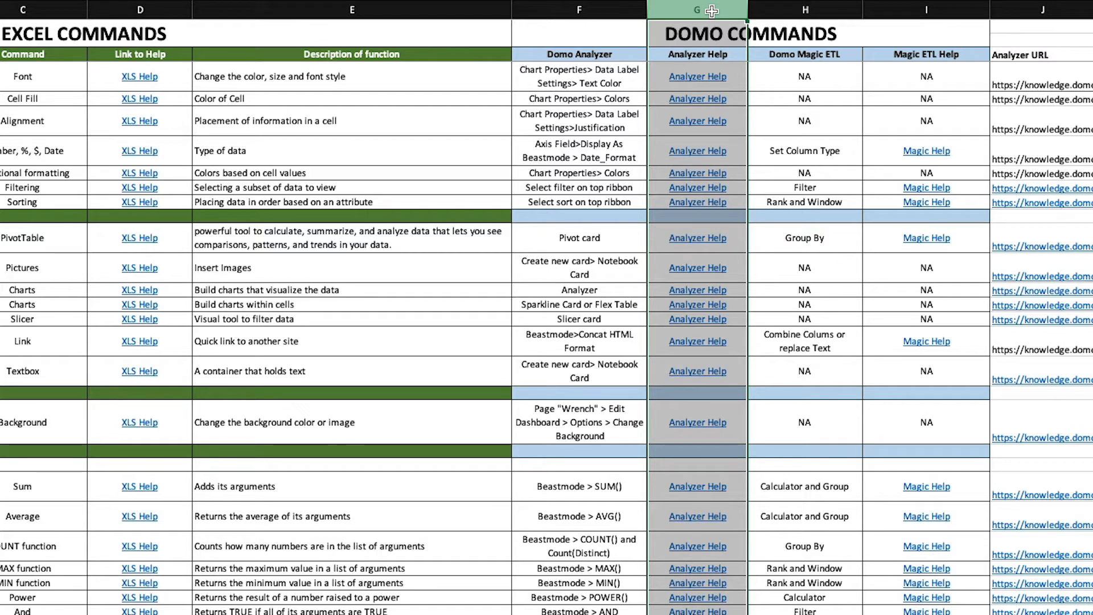
pyautogui.click(805, 10)
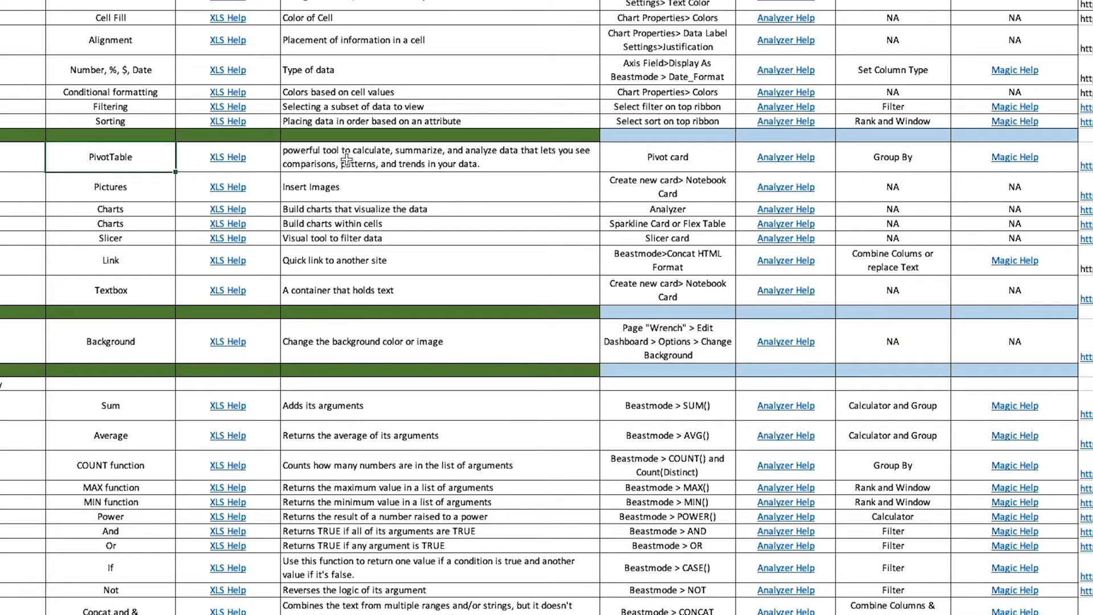
# Follow the PivotTable row's Pivot card help link and set the bar chart data label text to %_VALUE
pyautogui.click(665, 156)
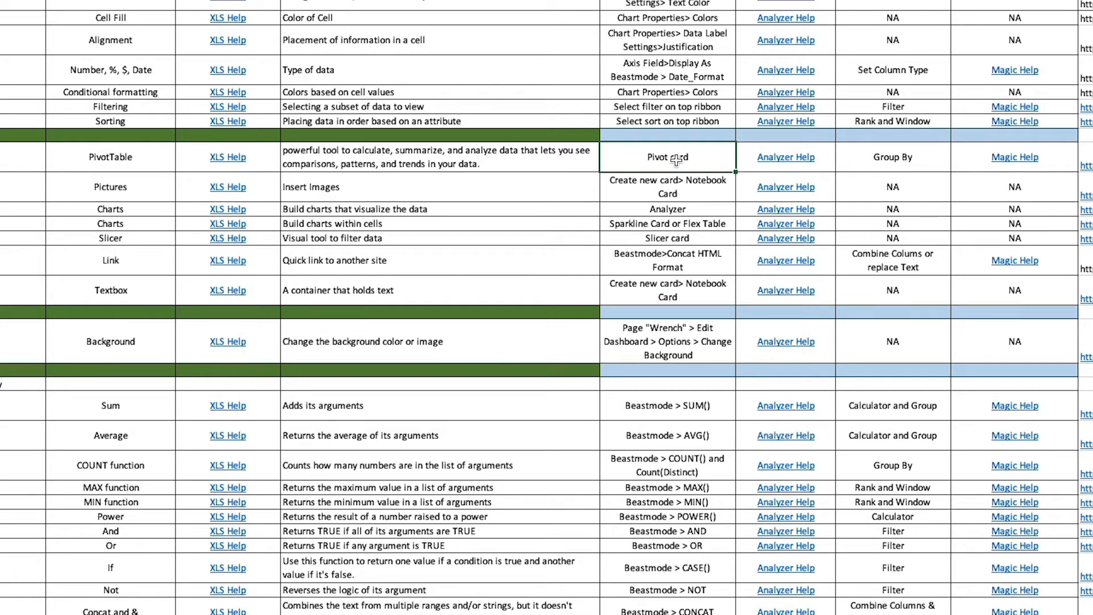
pyautogui.moveTo(785, 157)
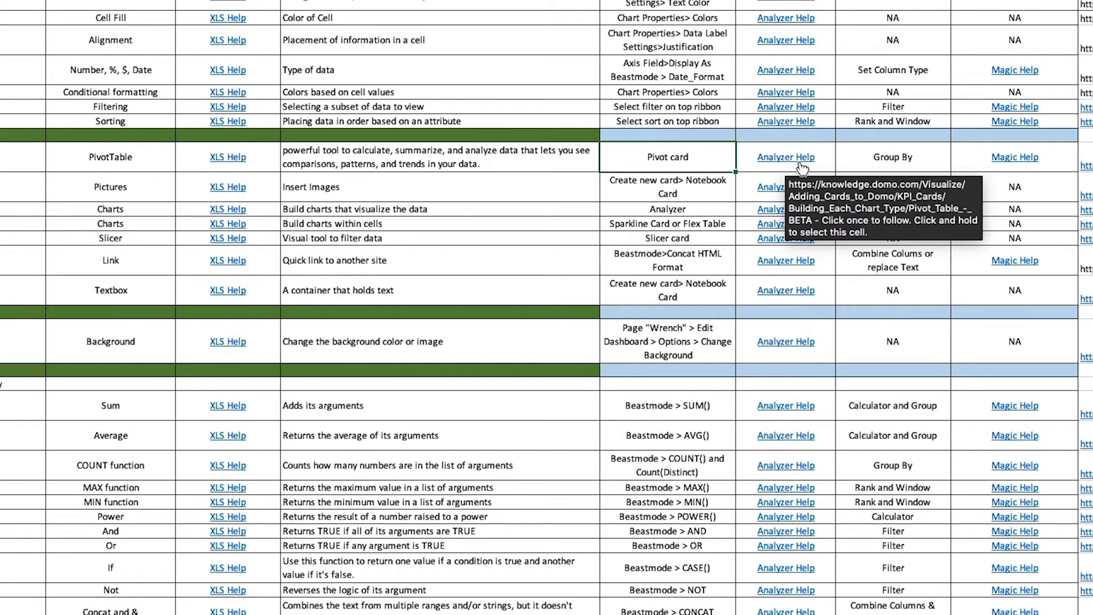
pyautogui.click(892, 157)
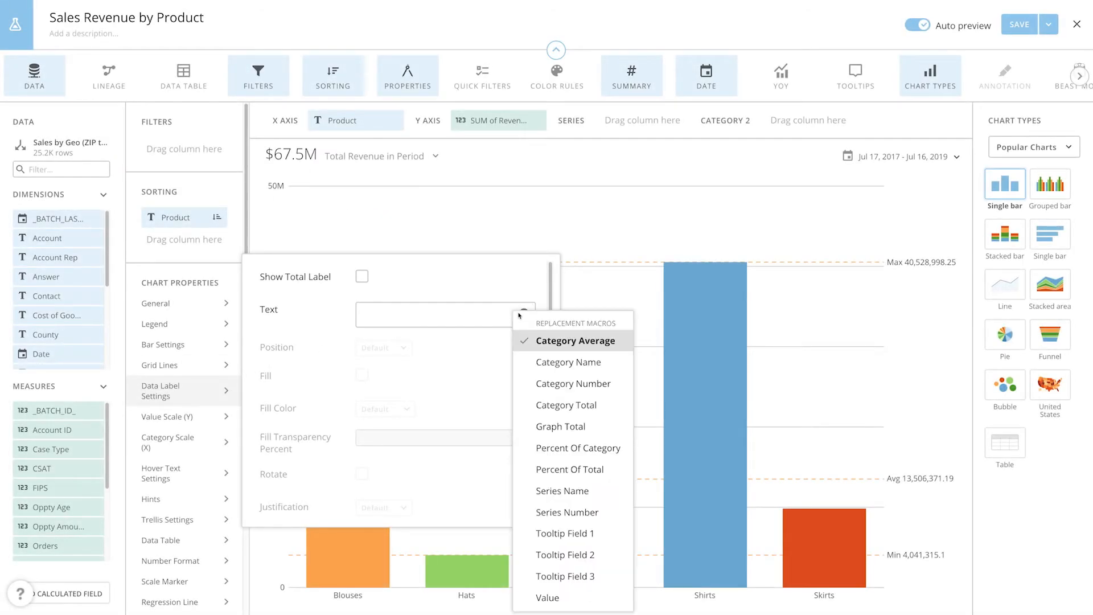
pyautogui.click(549, 598)
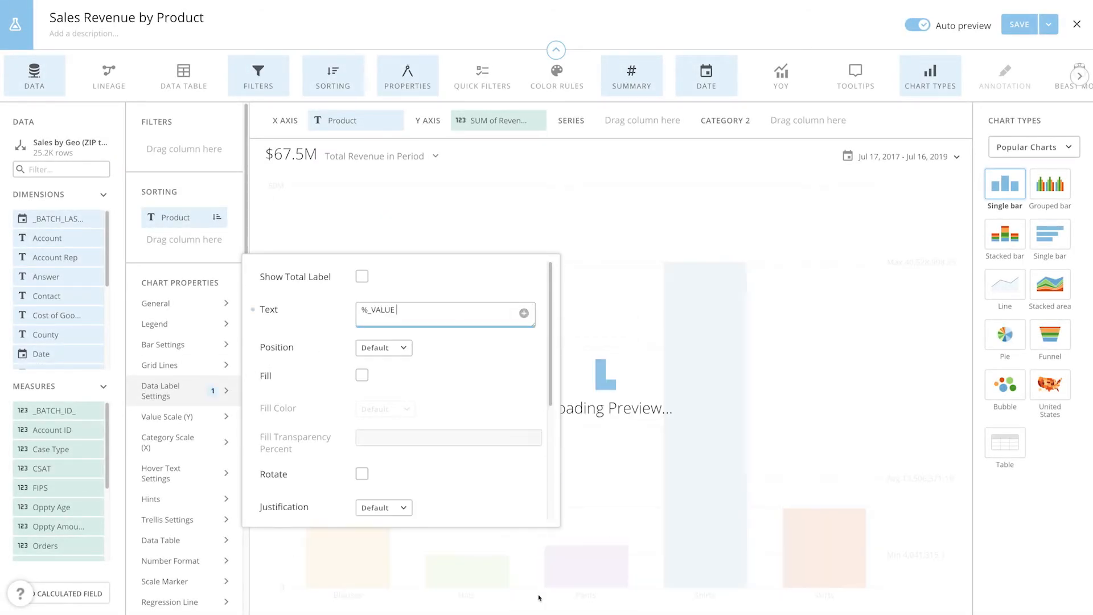